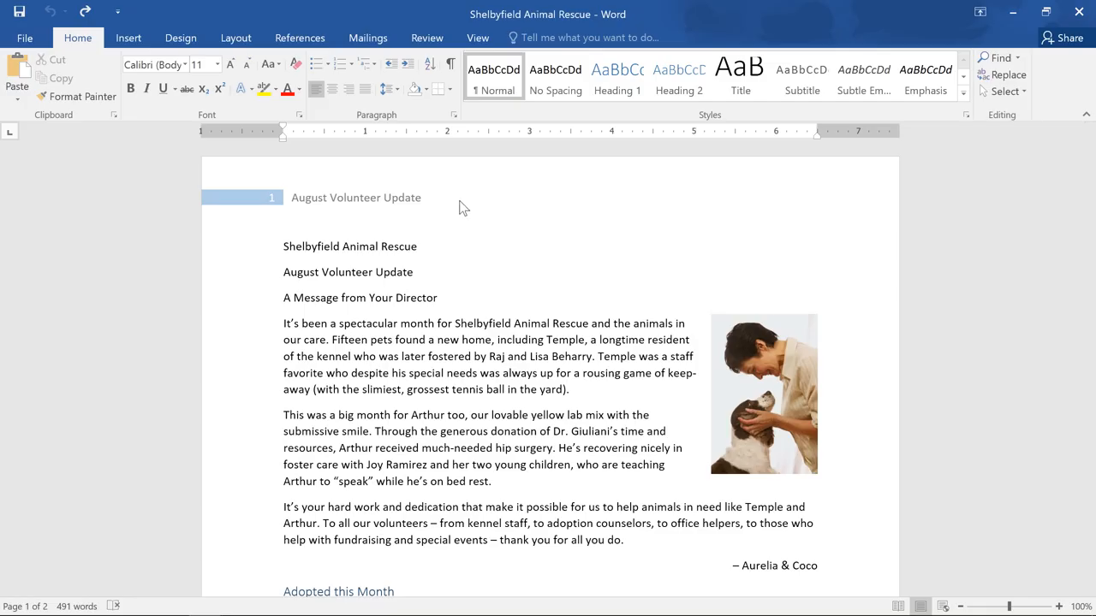
{"action": "mouse_move", "coordinate": [352, 229]}
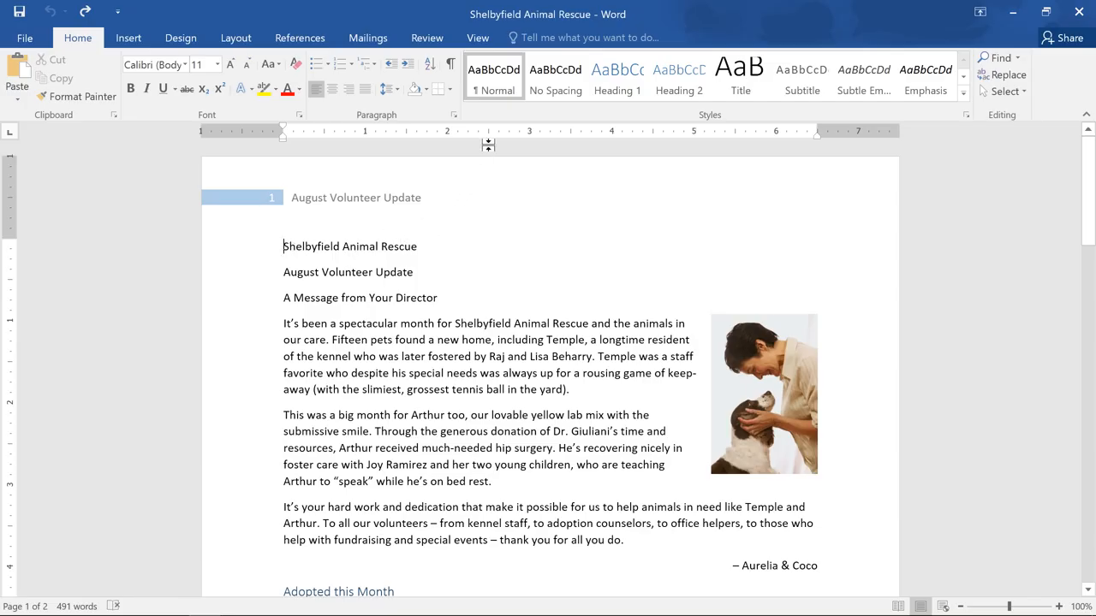
{"action": "mouse_move", "coordinate": [494, 75]}
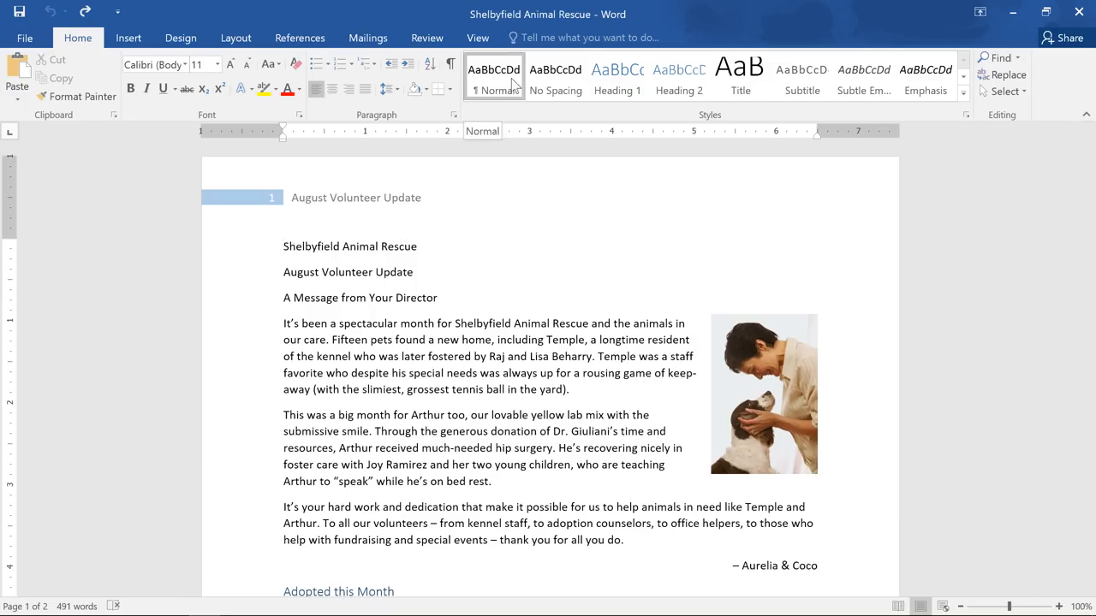
{"action": "mouse_move", "coordinate": [555, 77]}
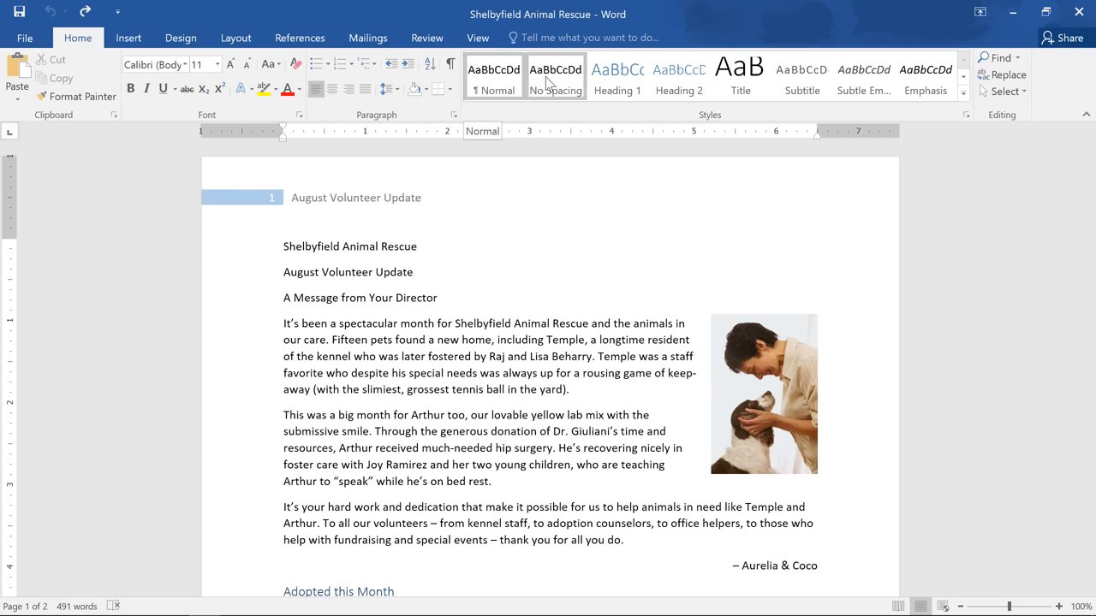
Apply Title to Shelbyfield Animal Rescue, Subtitle to August Volunteer Update, and Heading 1 to the director's message.
{"action": "left_click", "coordinate": [616, 77]}
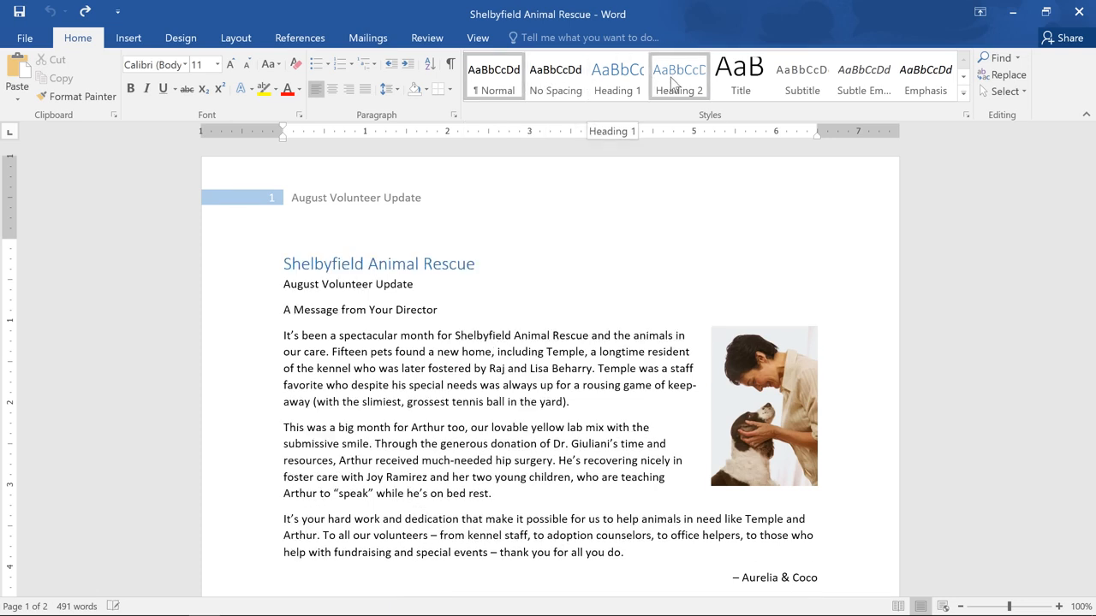
{"action": "left_click", "coordinate": [739, 76]}
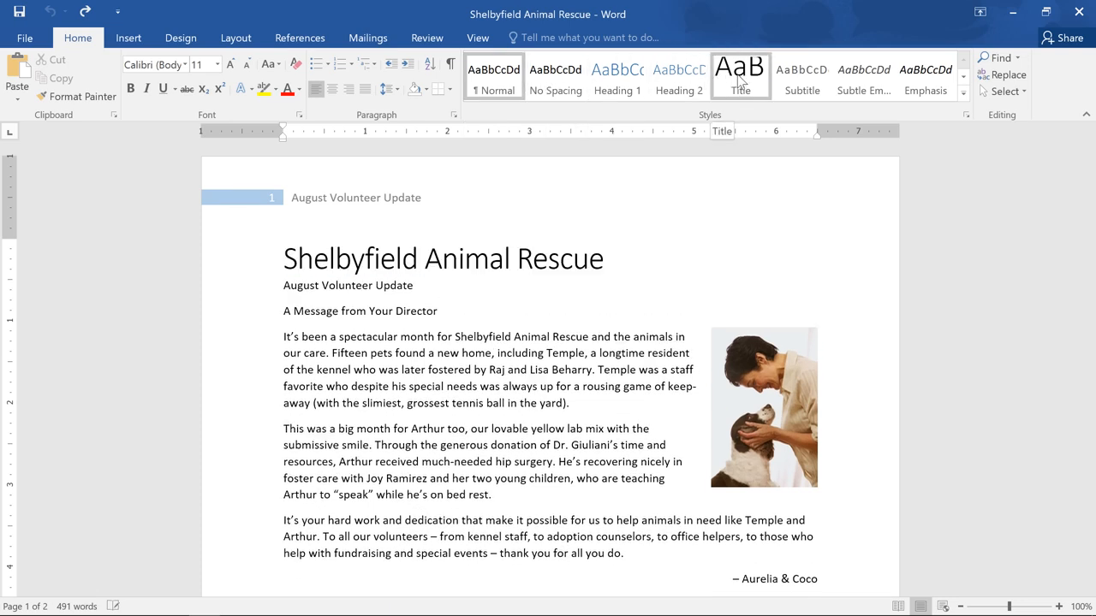
{"action": "mouse_move", "coordinate": [794, 89]}
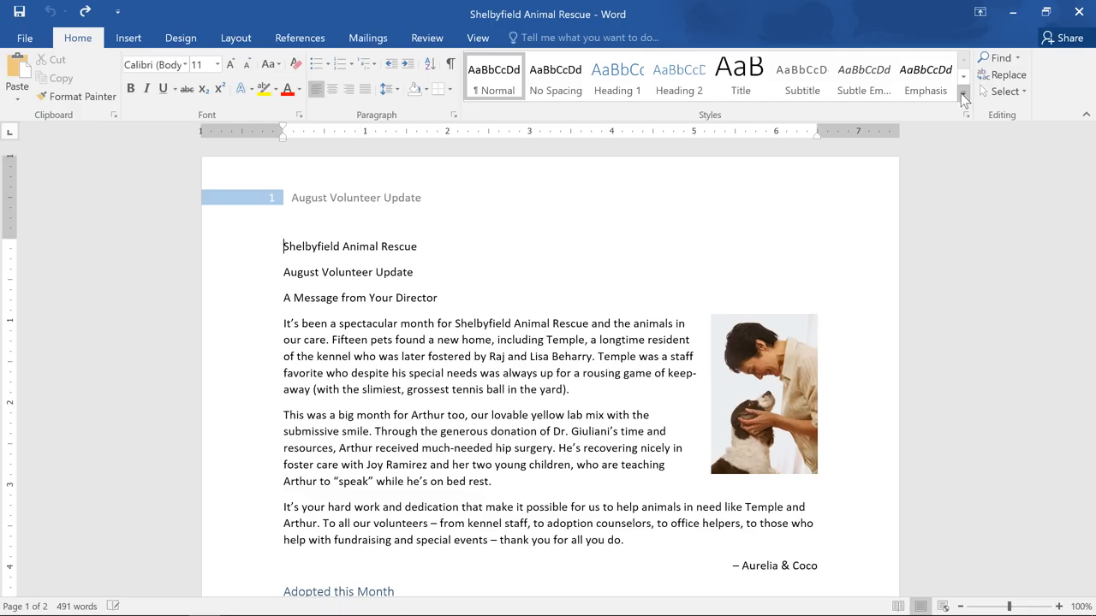
{"action": "left_click", "coordinate": [963, 100]}
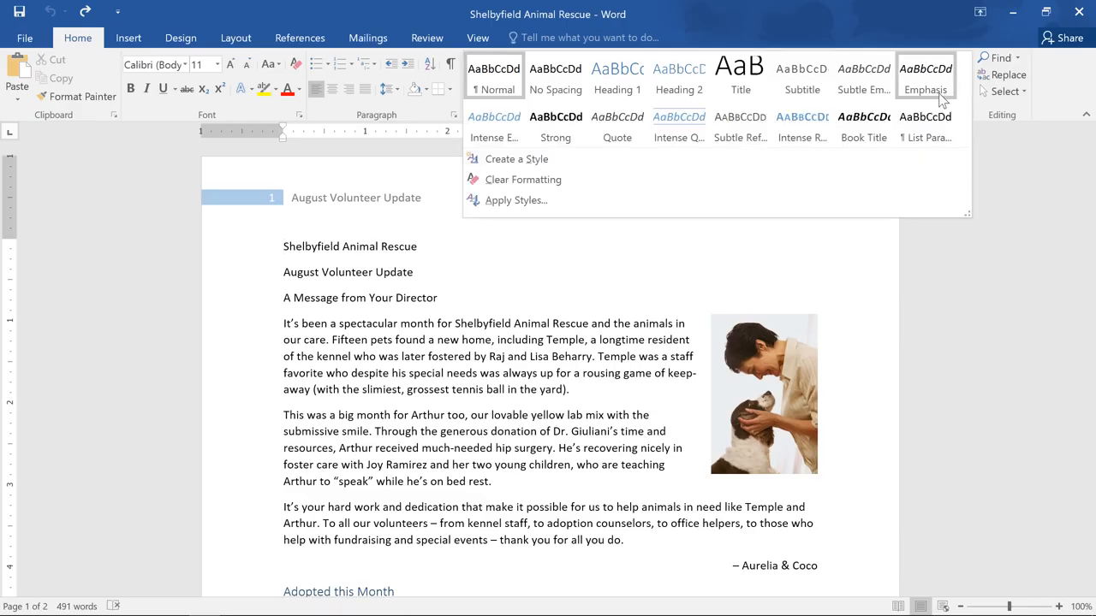
{"action": "left_click", "coordinate": [739, 77]}
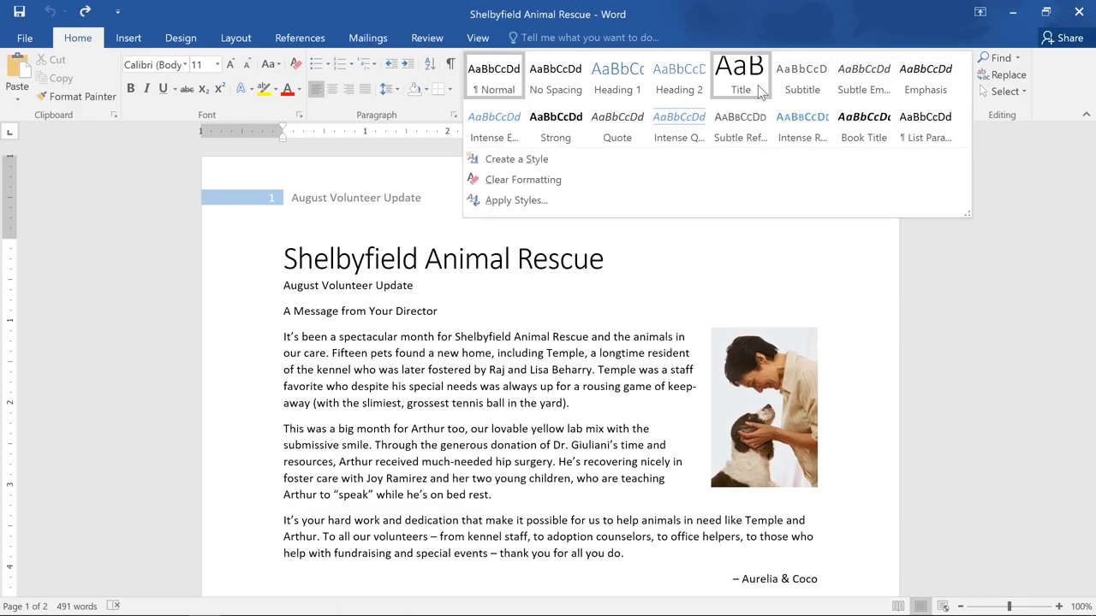
{"action": "mouse_move", "coordinate": [740, 89]}
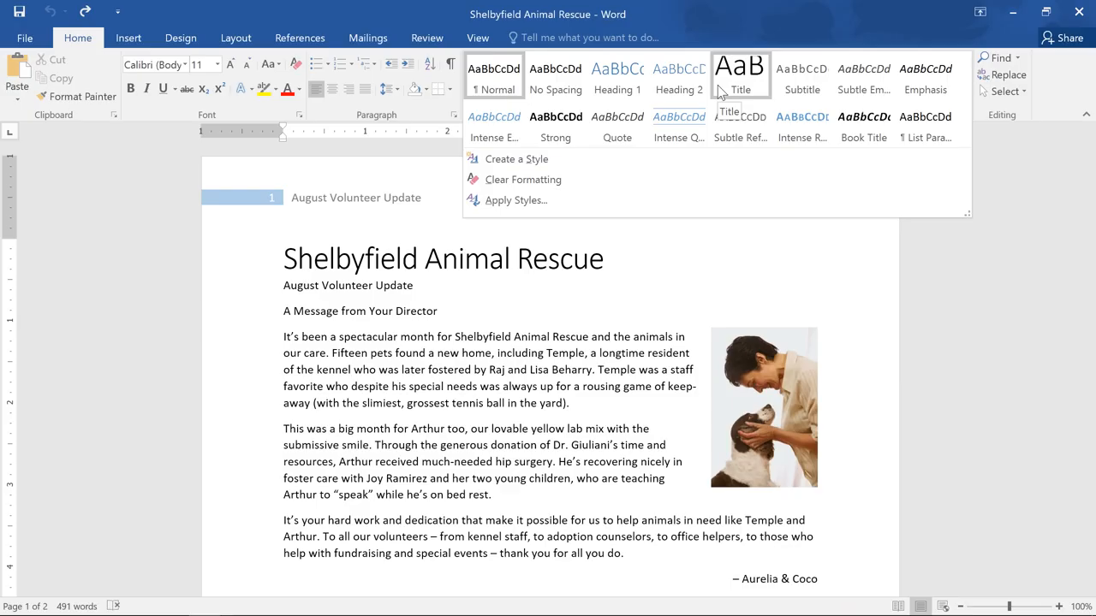
{"action": "left_click", "coordinate": [740, 75]}
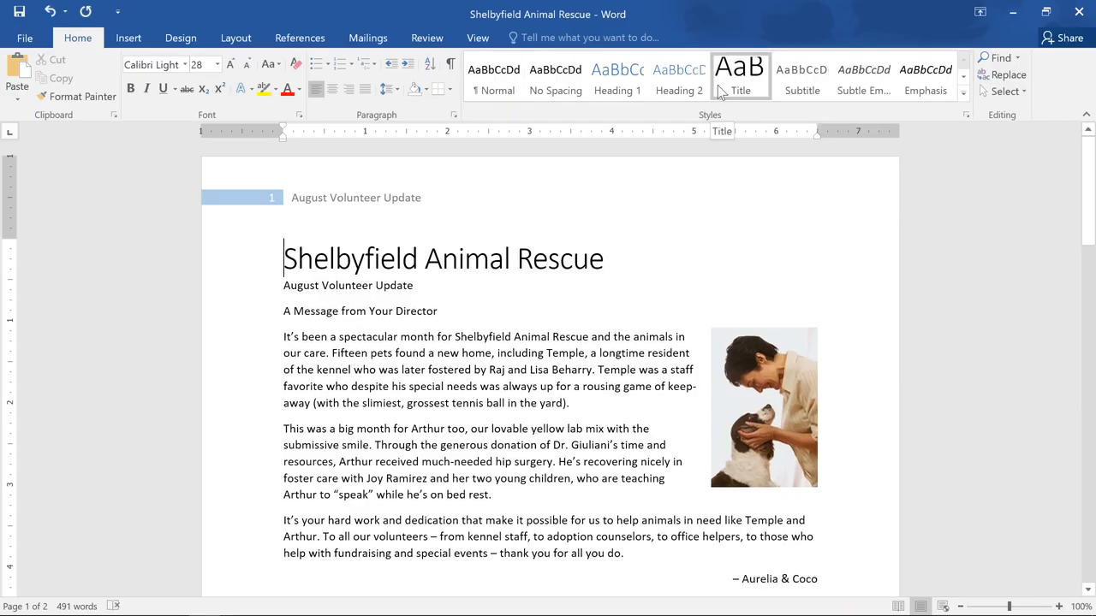
{"action": "mouse_move", "coordinate": [724, 99]}
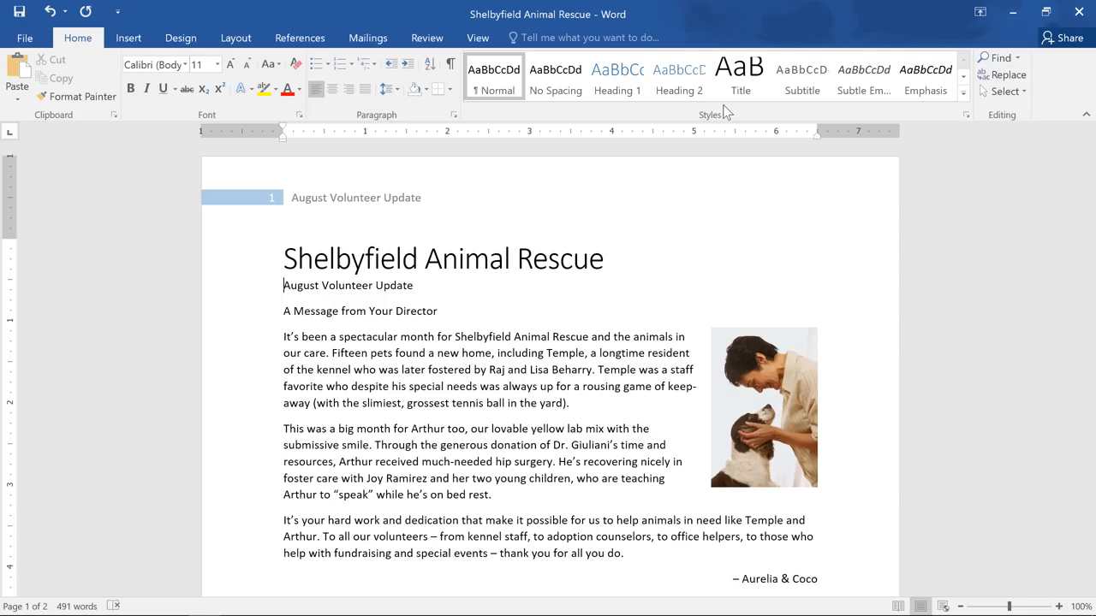
{"action": "mouse_move", "coordinate": [802, 75]}
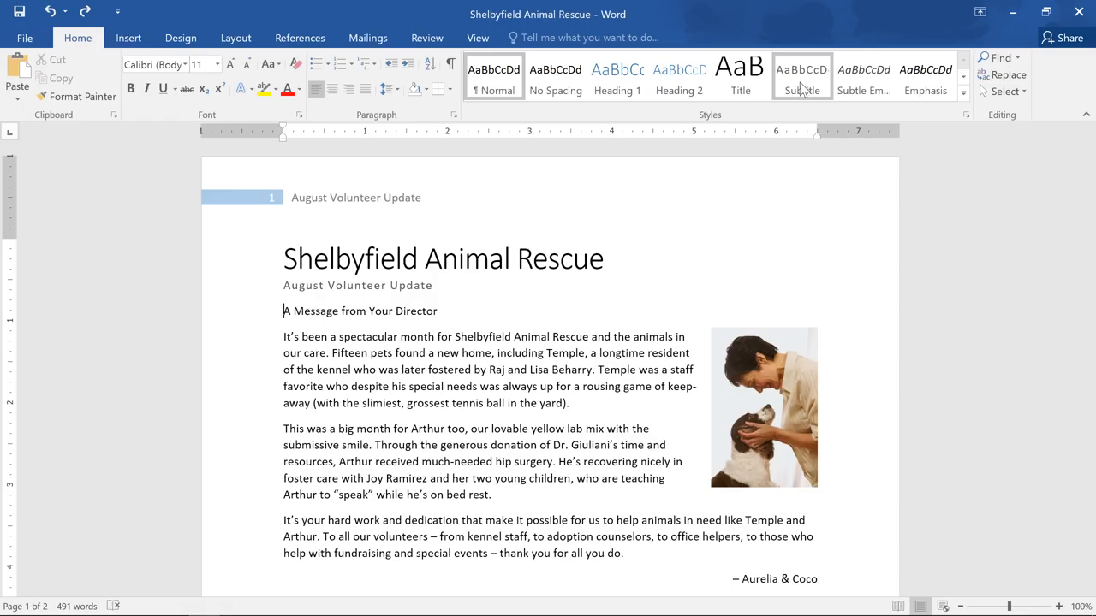
{"action": "left_click", "coordinate": [617, 76]}
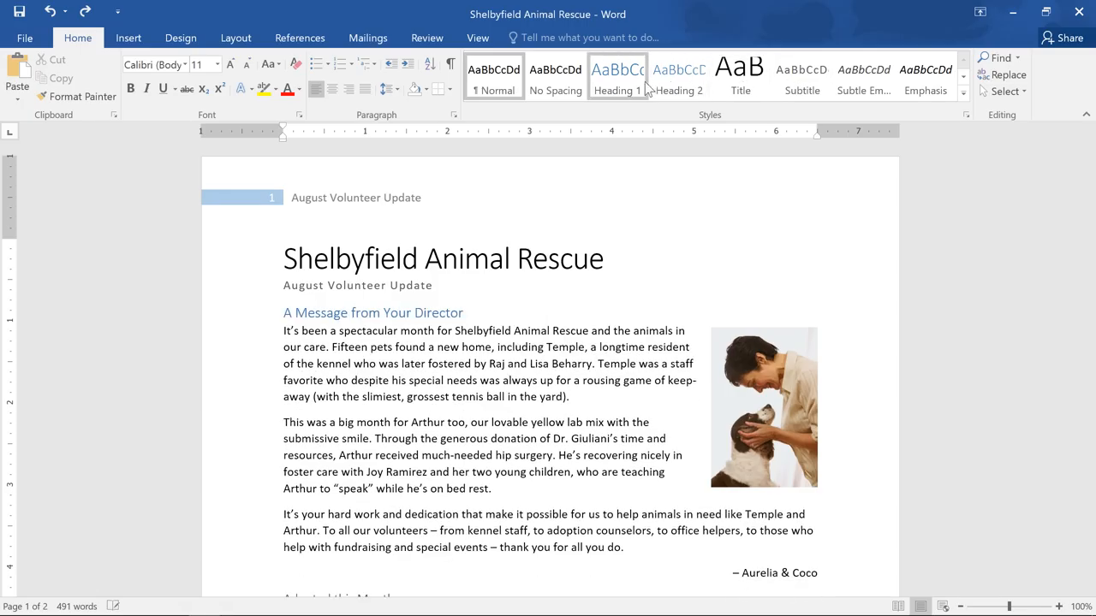
{"action": "left_click", "coordinate": [618, 77]}
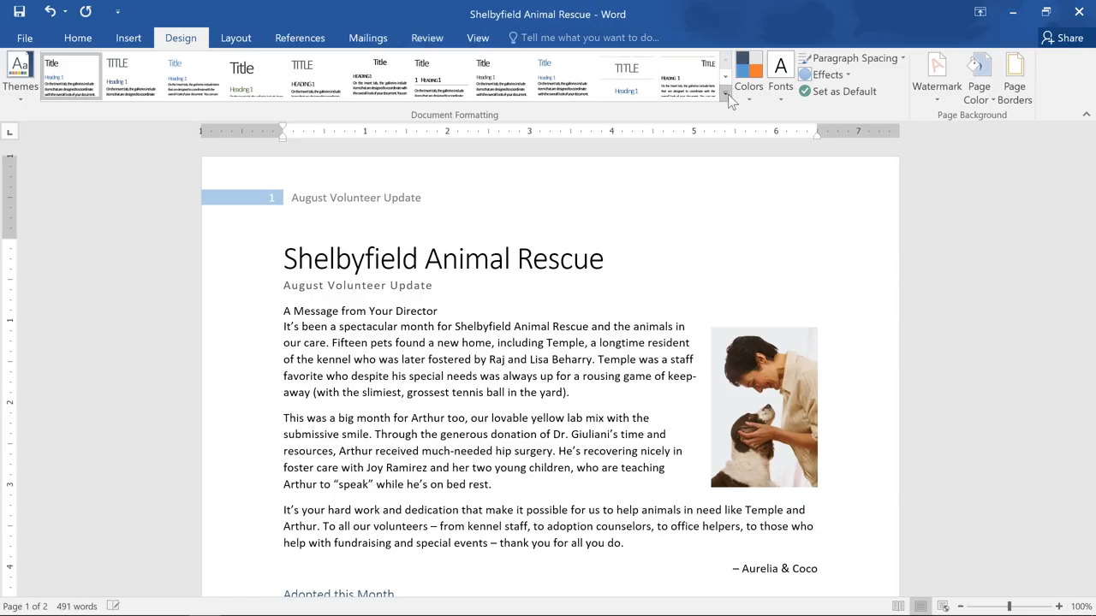
Apply a different built-in style set from the Document Formatting gallery.
{"action": "left_click", "coordinate": [725, 98]}
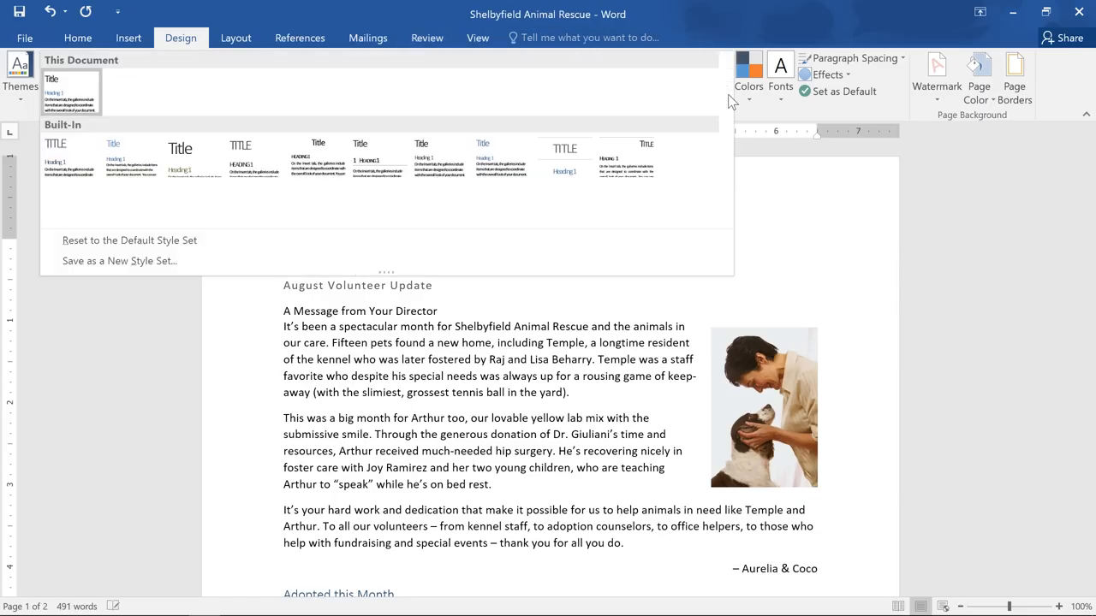
{"action": "mouse_move", "coordinate": [687, 156]}
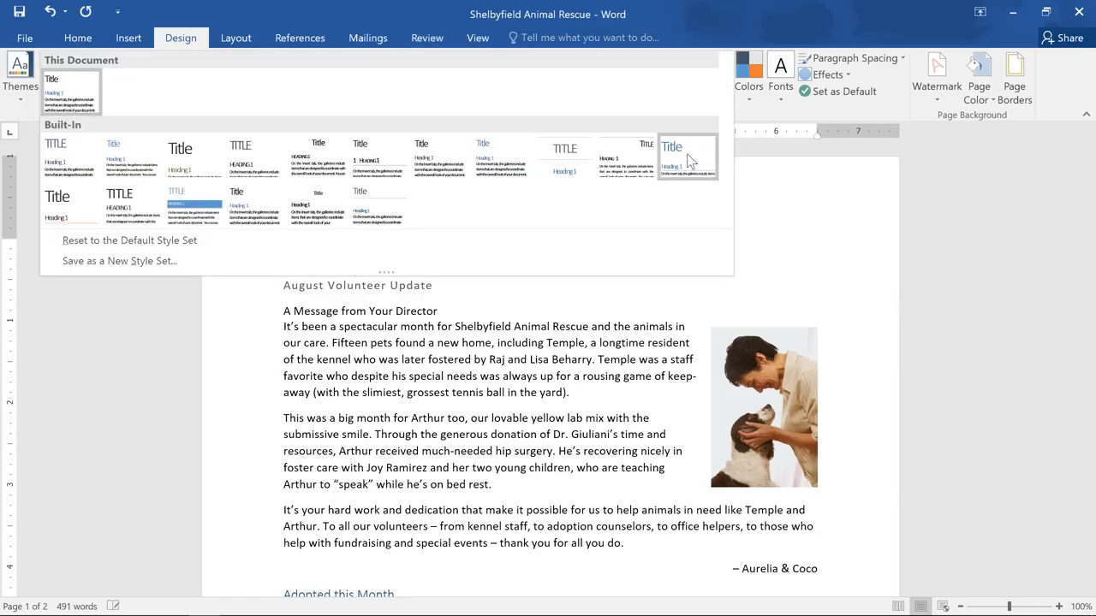
{"action": "left_click", "coordinate": [440, 158]}
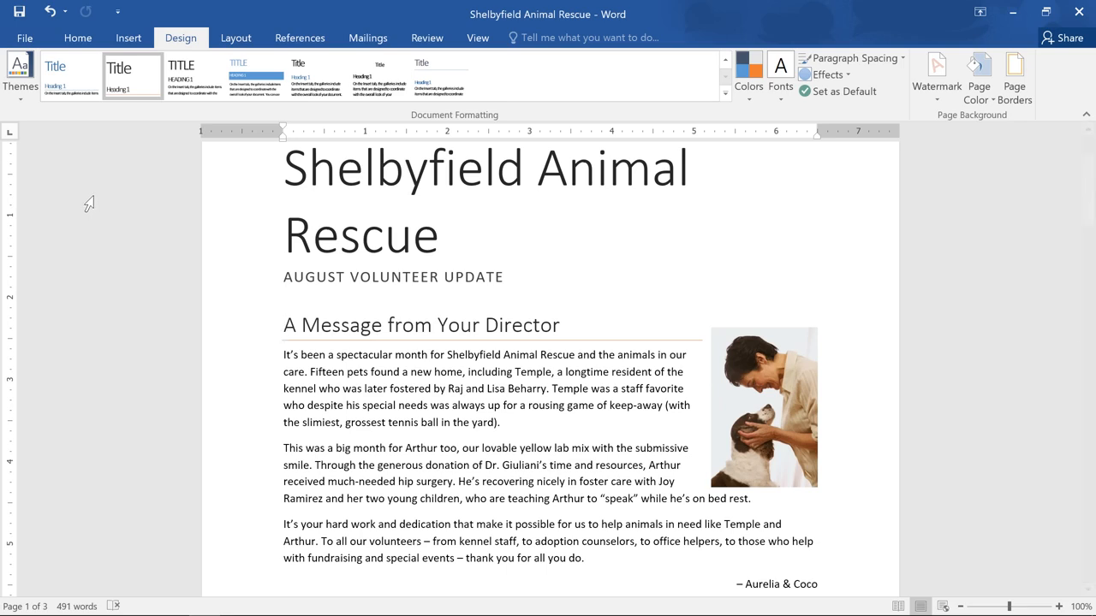
Modify the Title style's font size to 36 pt.
{"action": "left_click", "coordinate": [77, 37]}
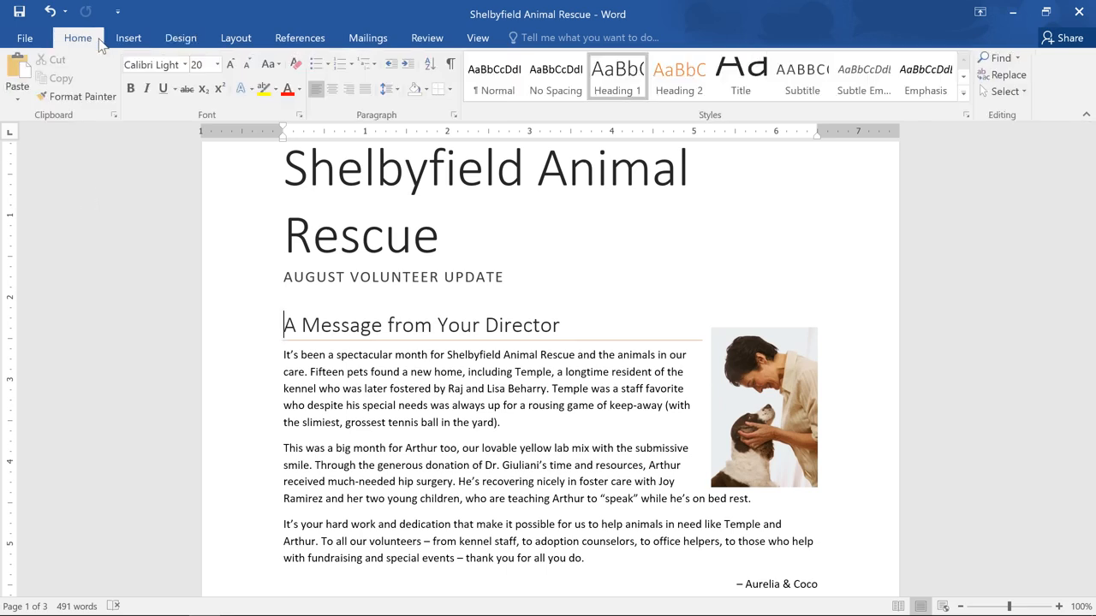
{"action": "mouse_move", "coordinate": [740, 77]}
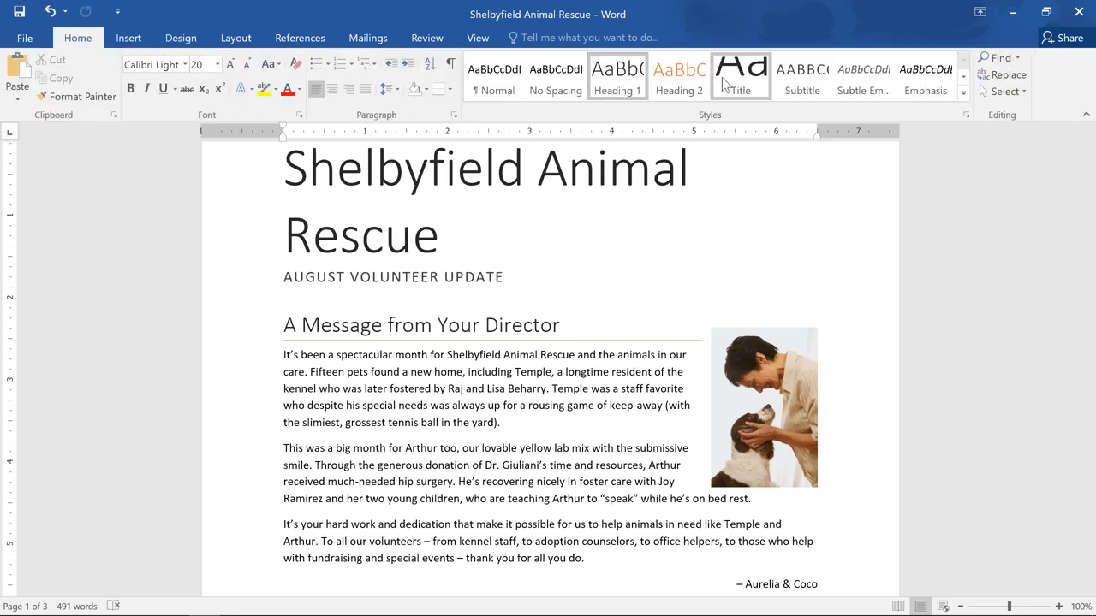
{"action": "right_click", "coordinate": [739, 76]}
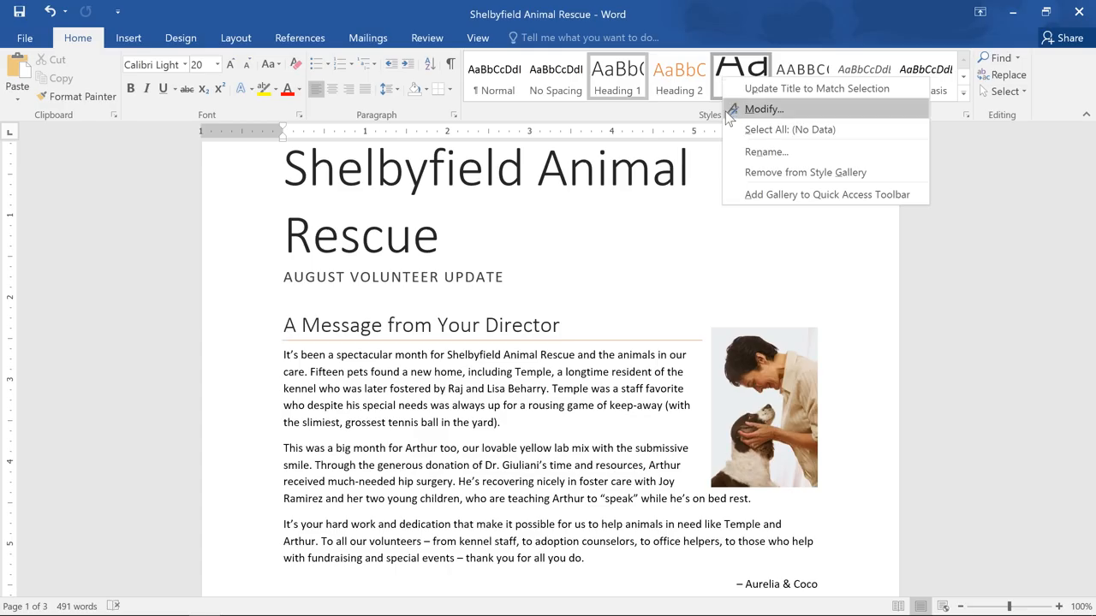
{"action": "left_click", "coordinate": [763, 109]}
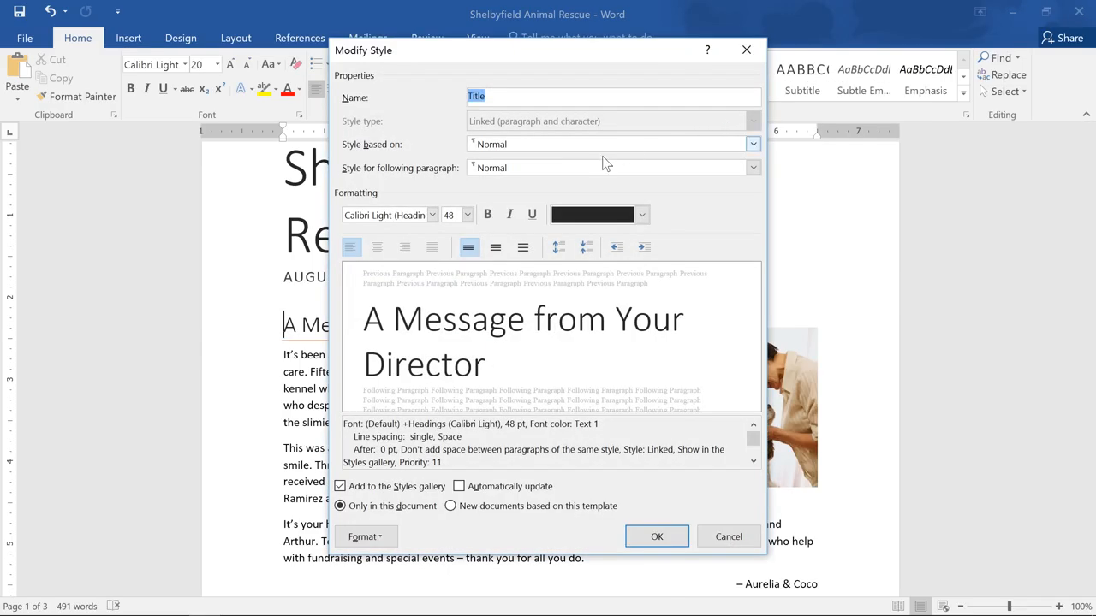
{"action": "left_click", "coordinate": [467, 214]}
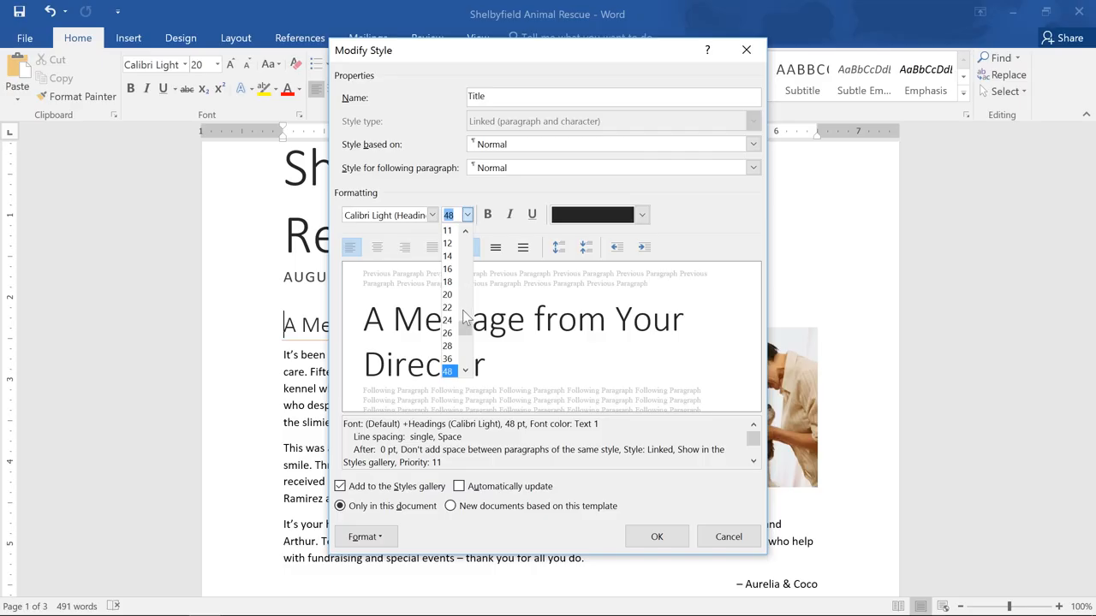
{"action": "left_click", "coordinate": [448, 359]}
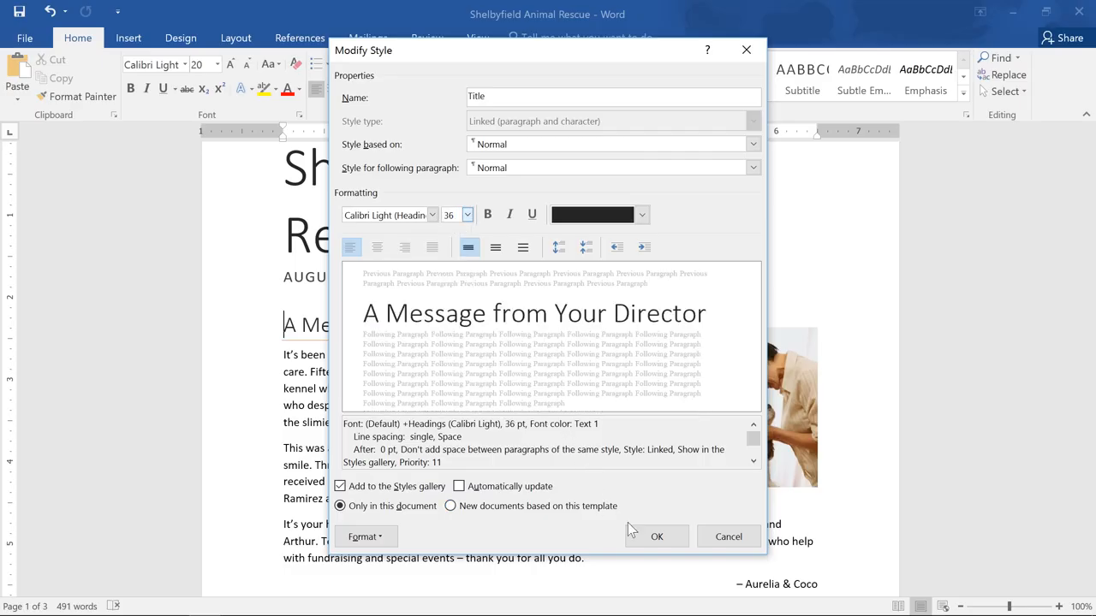
{"action": "left_click", "coordinate": [657, 537]}
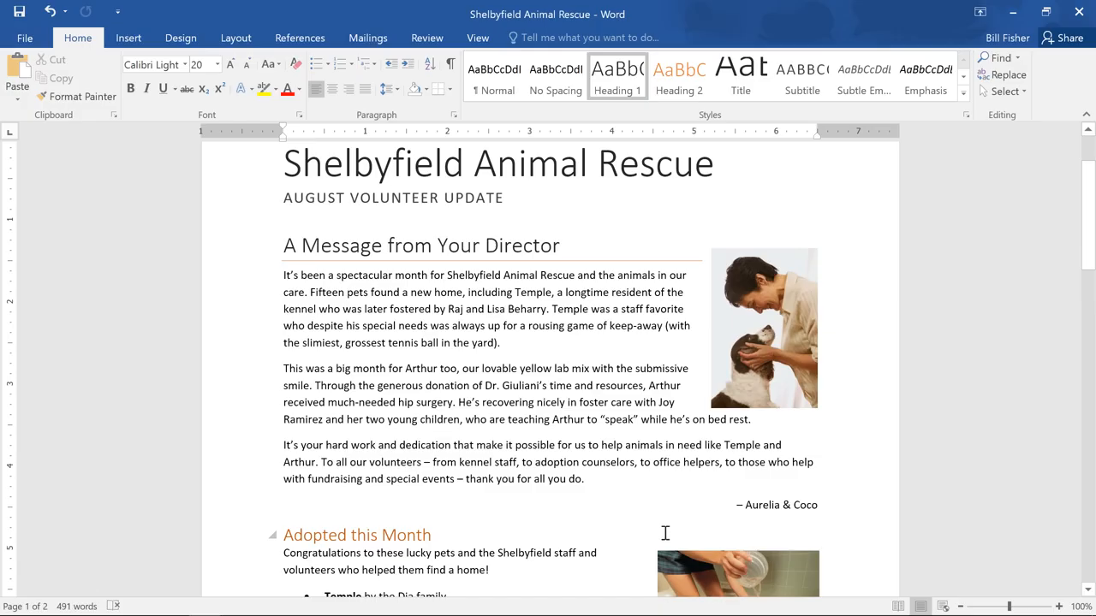
{"action": "mouse_move", "coordinate": [263, 289]}
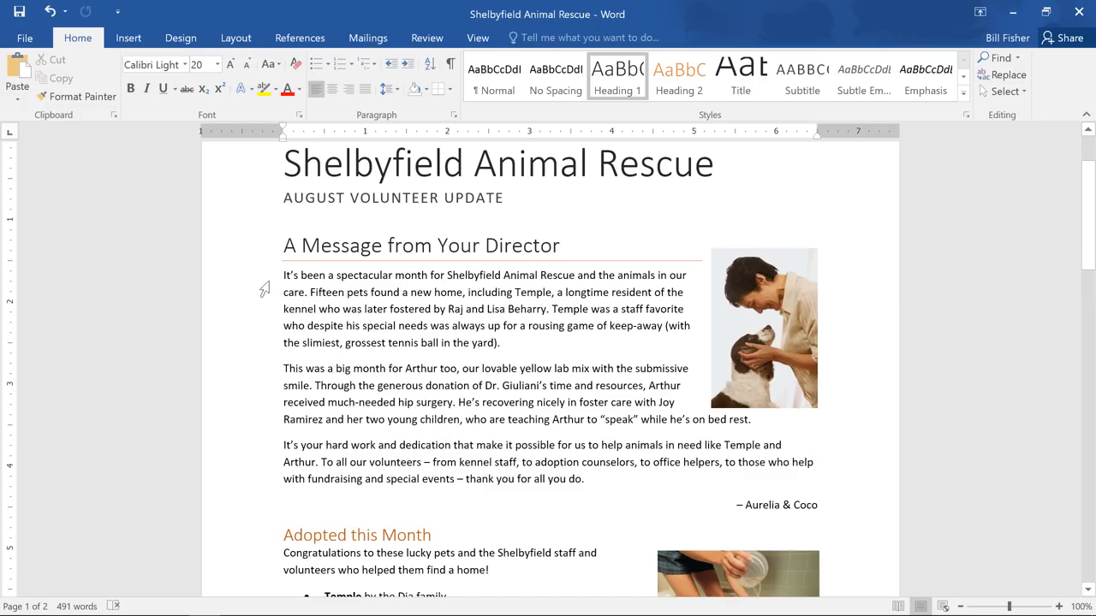
Change the Normal style's font size from 10.5 to 12 pt.
{"action": "left_click", "coordinate": [286, 274]}
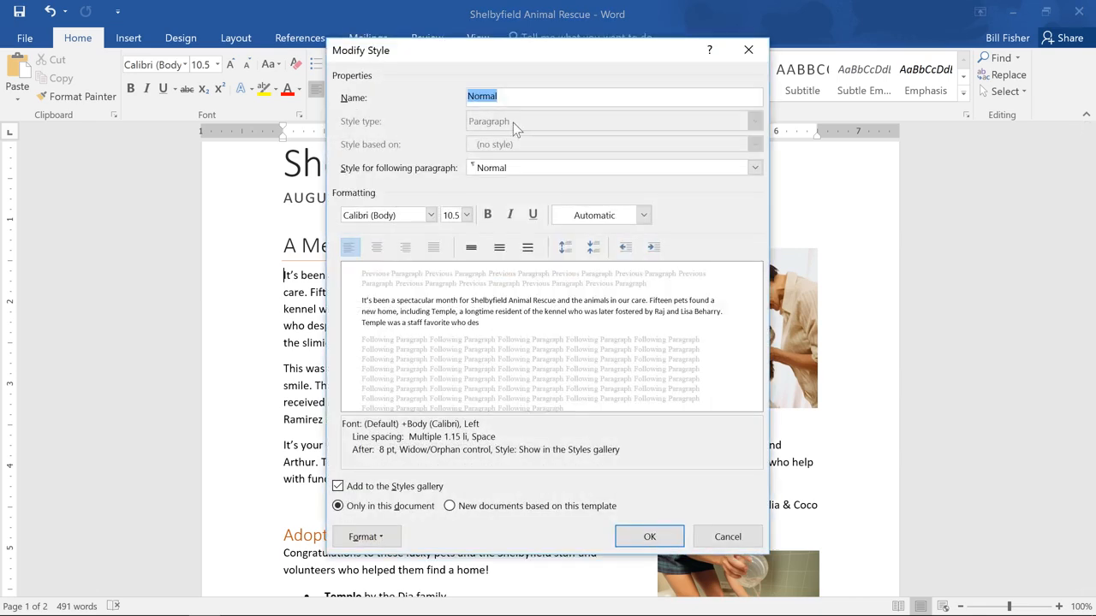
{"action": "left_click", "coordinate": [467, 215]}
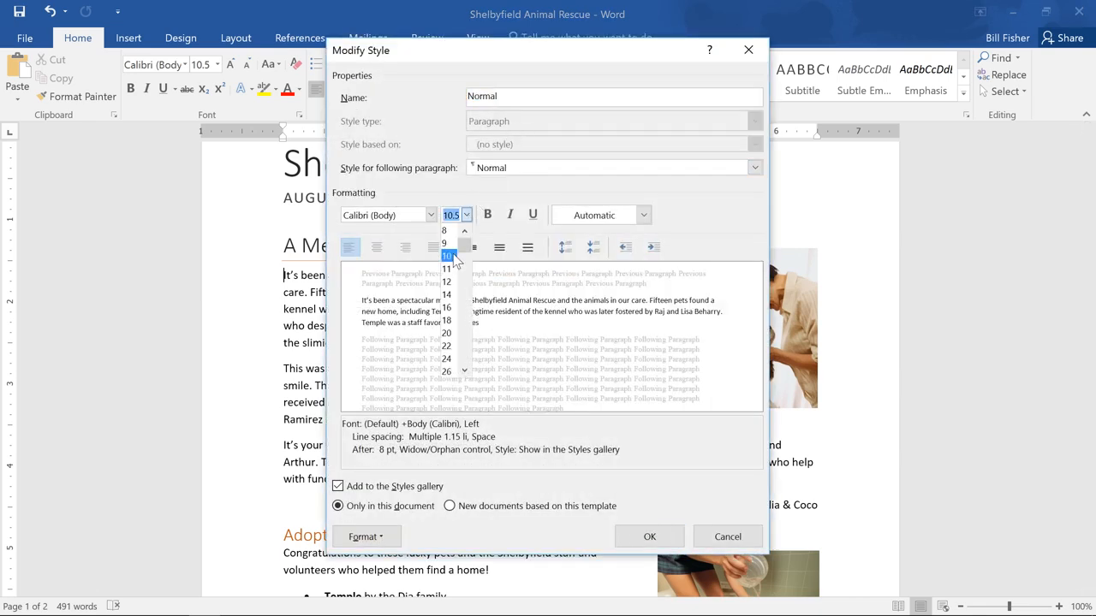
{"action": "left_click", "coordinate": [446, 281]}
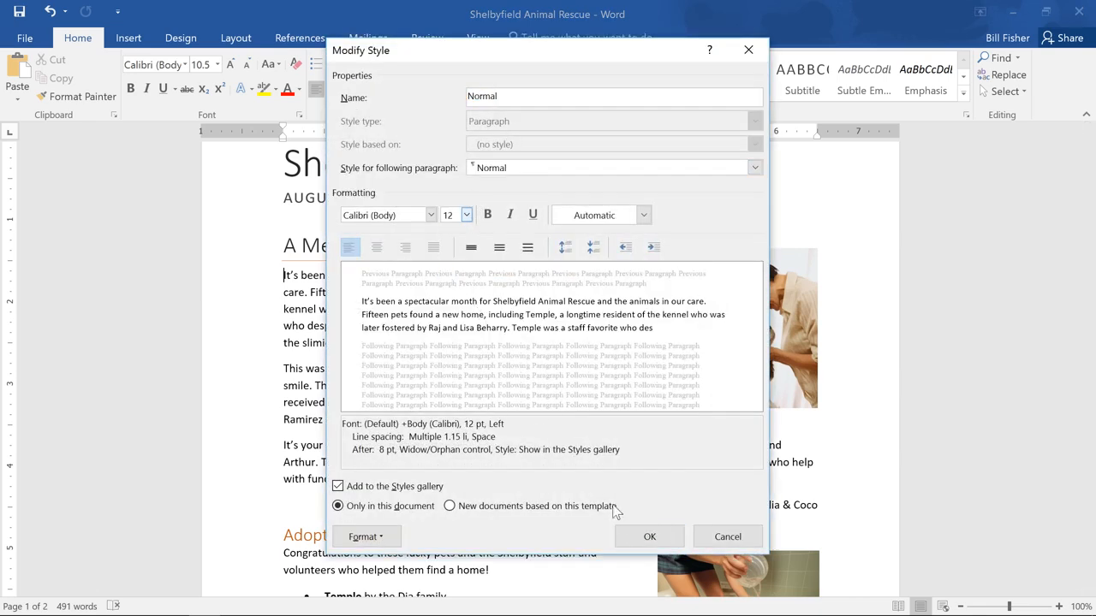
{"action": "left_click", "coordinate": [649, 537]}
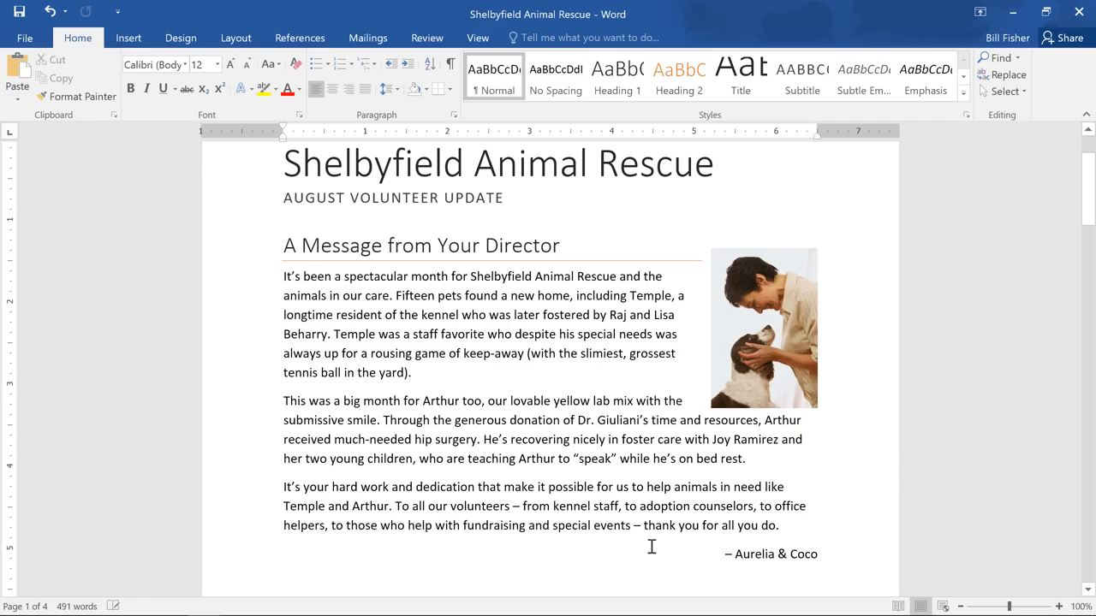
{"action": "mouse_move", "coordinate": [666, 536]}
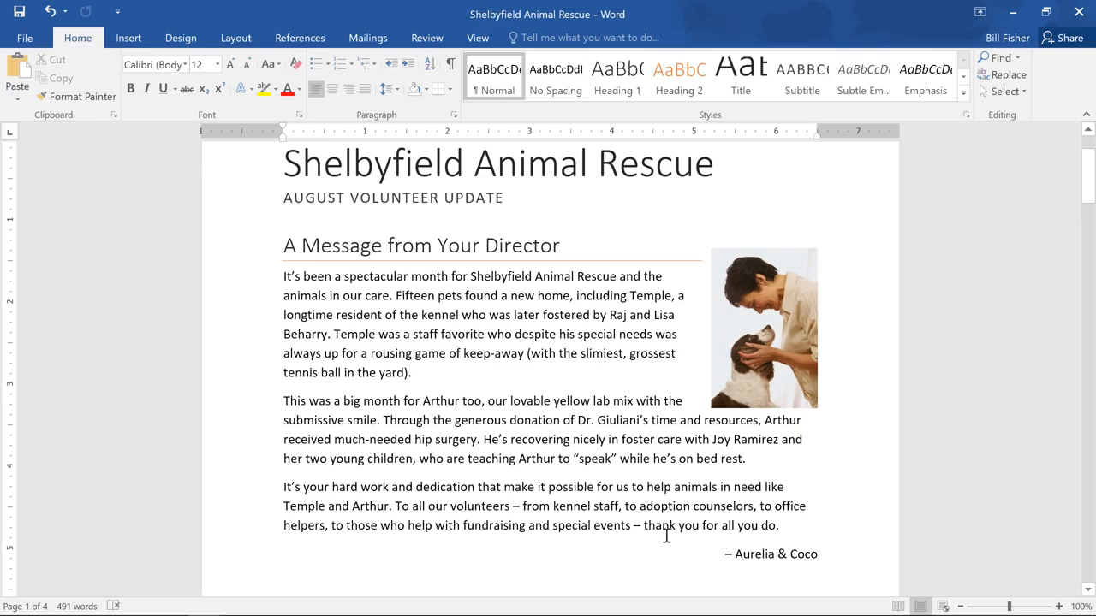
Create a Segoe UI Semilight, 24 pt, bold blue style for the director's message heading.
{"action": "left_click", "coordinate": [285, 276]}
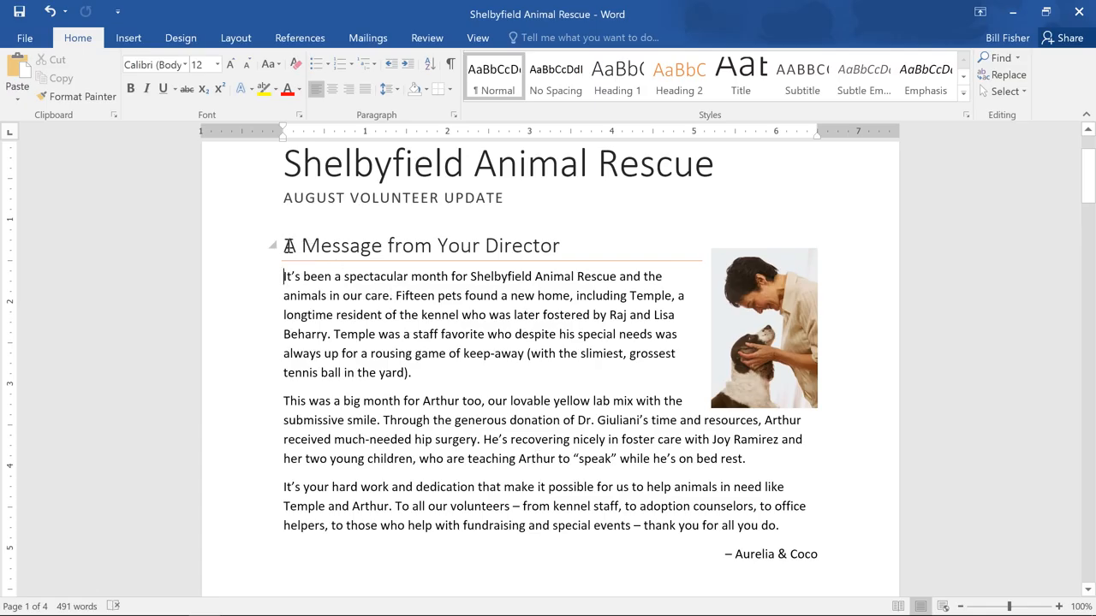
{"action": "left_click", "coordinate": [616, 78]}
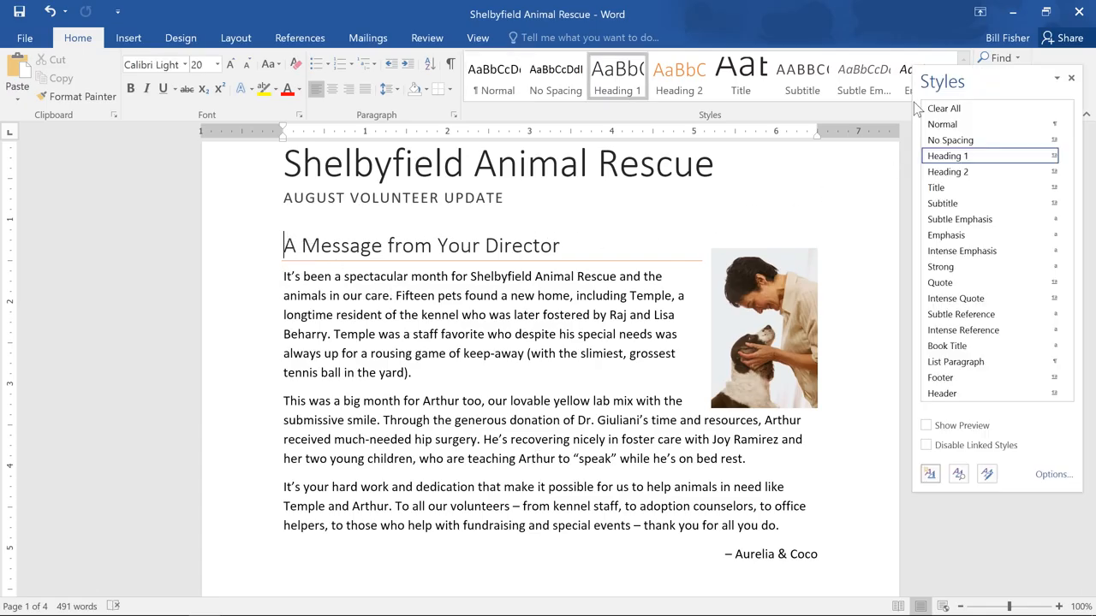
{"action": "mouse_move", "coordinate": [929, 474]}
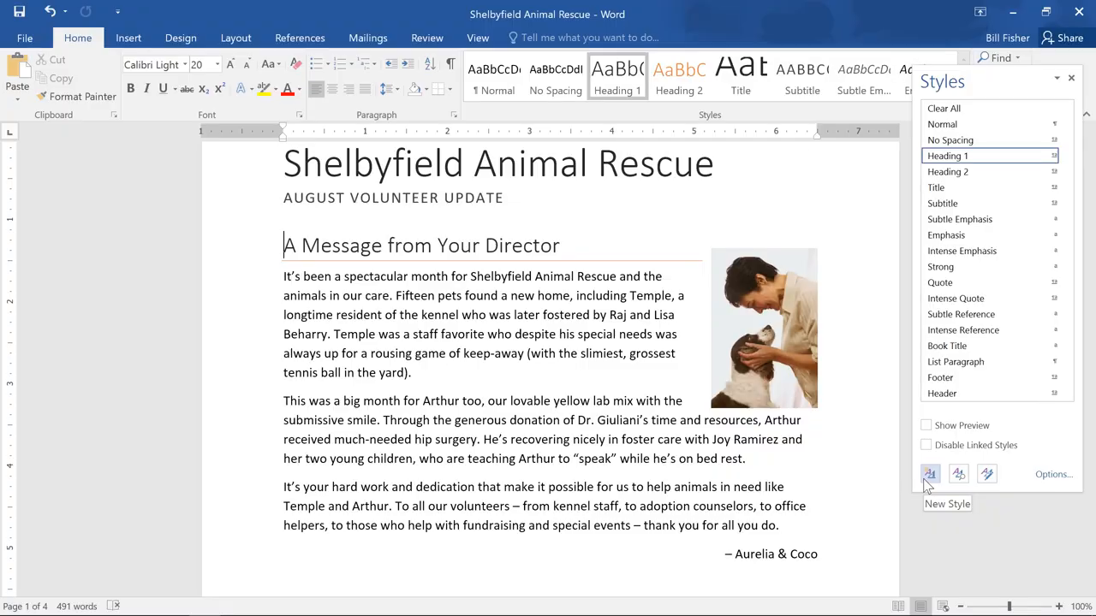
{"action": "left_click", "coordinate": [930, 474]}
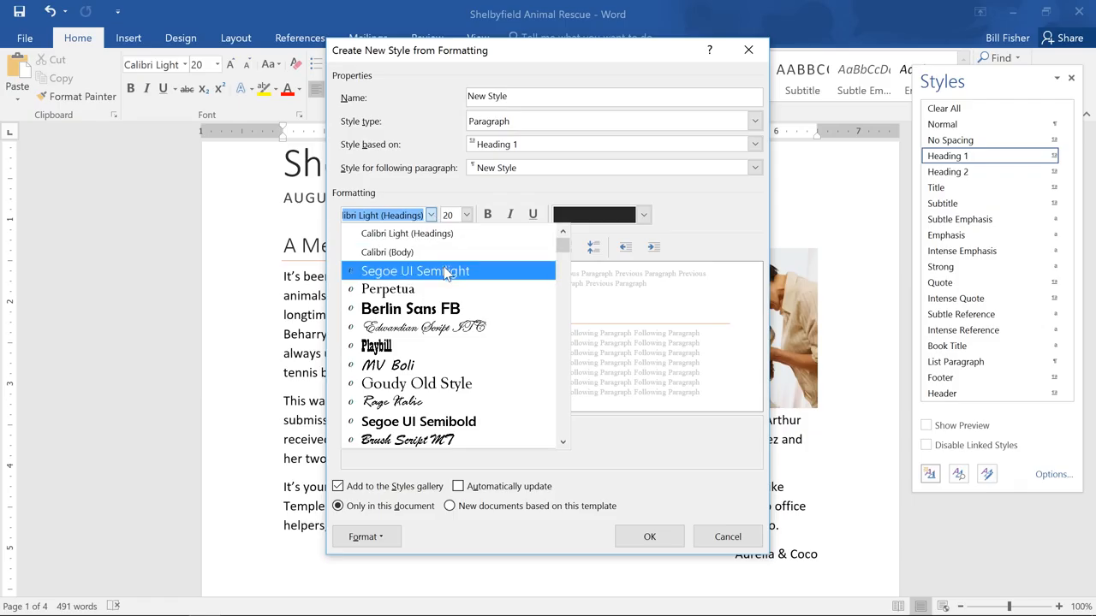
{"action": "left_click", "coordinate": [415, 270]}
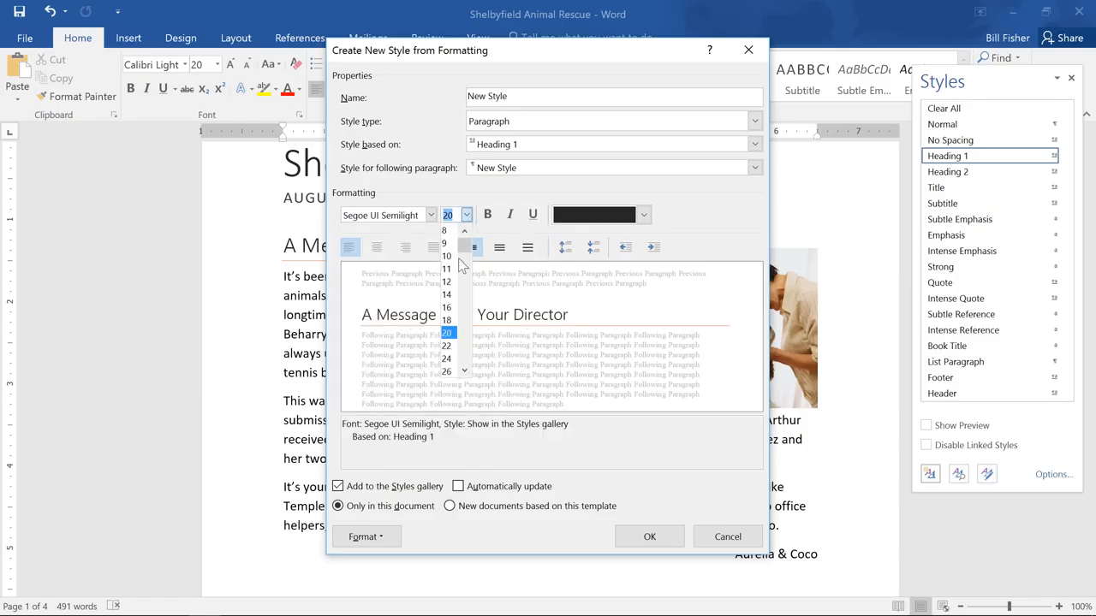
{"action": "left_click", "coordinate": [446, 359]}
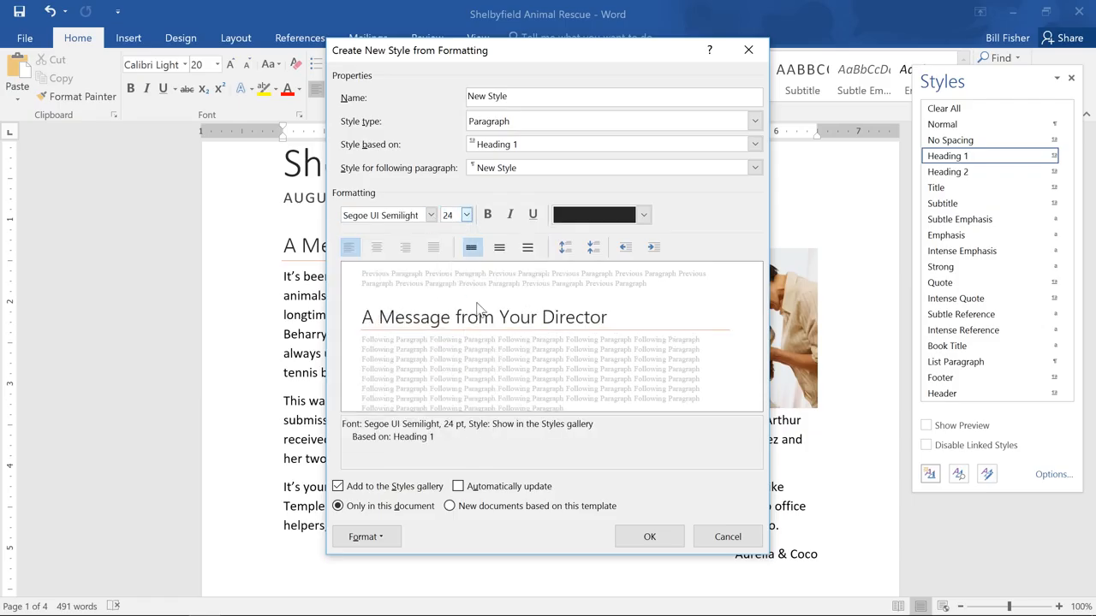
{"action": "left_click", "coordinate": [488, 214]}
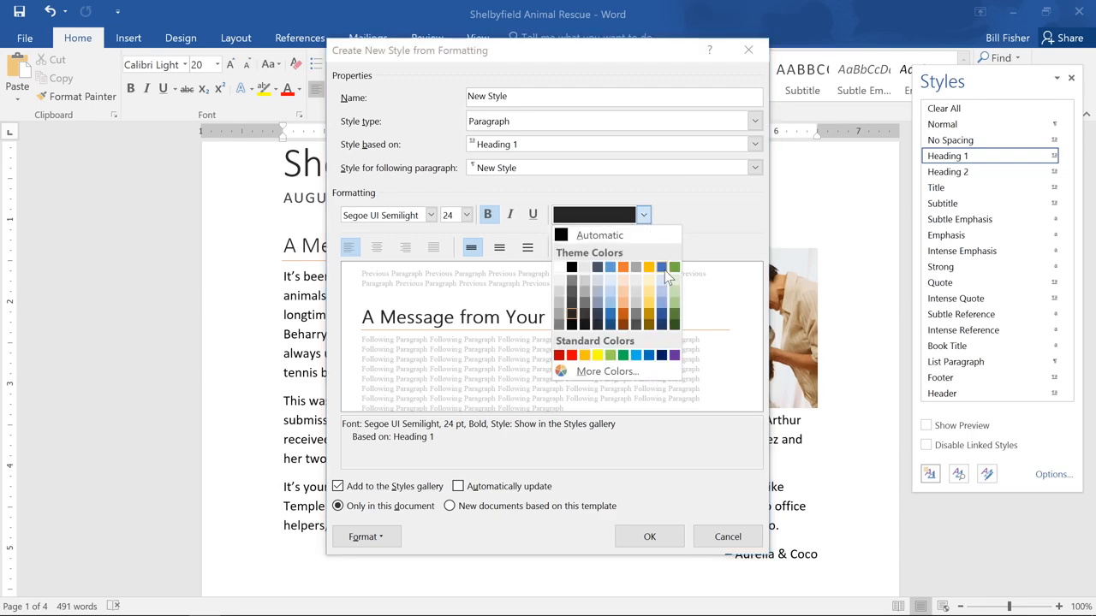
{"action": "left_click", "coordinate": [662, 268]}
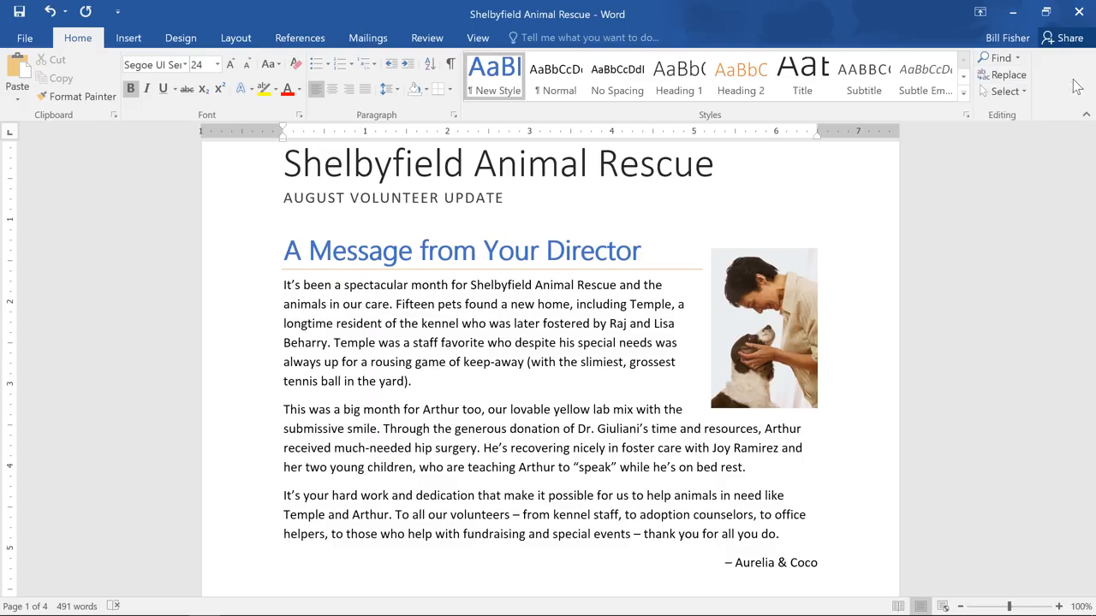
{"action": "left_click", "coordinate": [679, 256]}
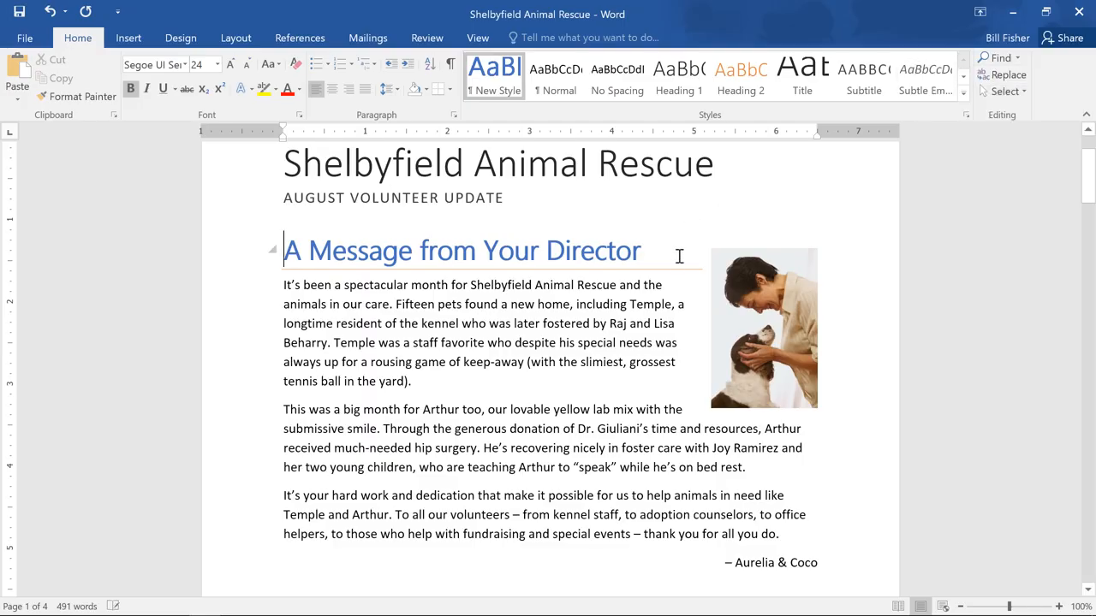